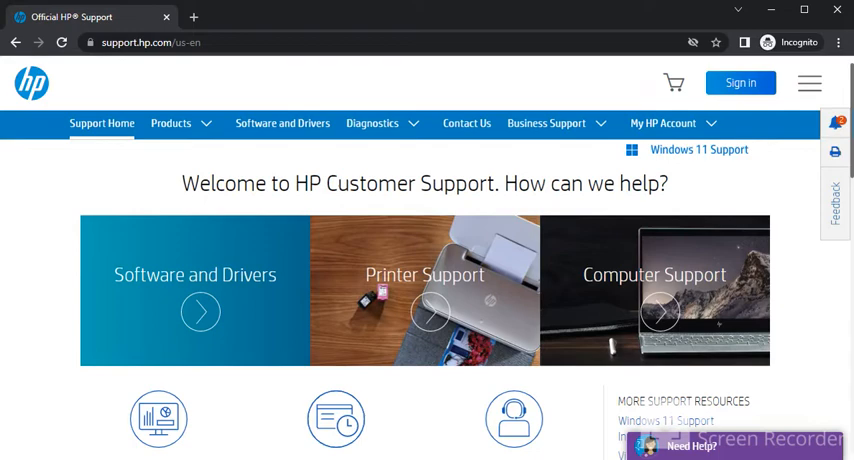
# Search for 'hp envy pro 6475' and pick the HP ENVY 6475e All-In-One Printer suggestion
pyautogui.scroll(-3)
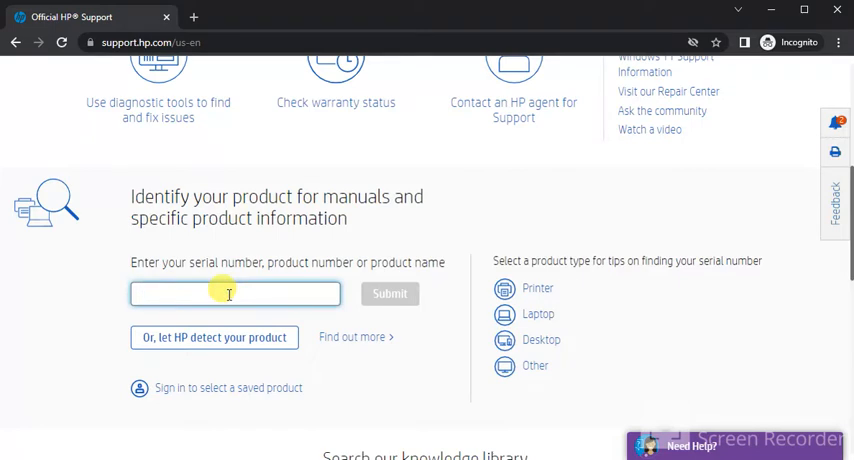
pyautogui.write('hp envy pro 6475')
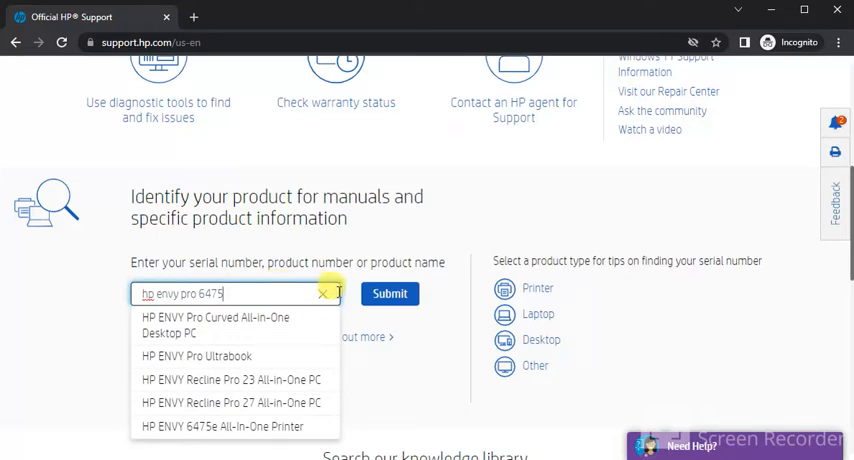
pyautogui.click(389, 293)
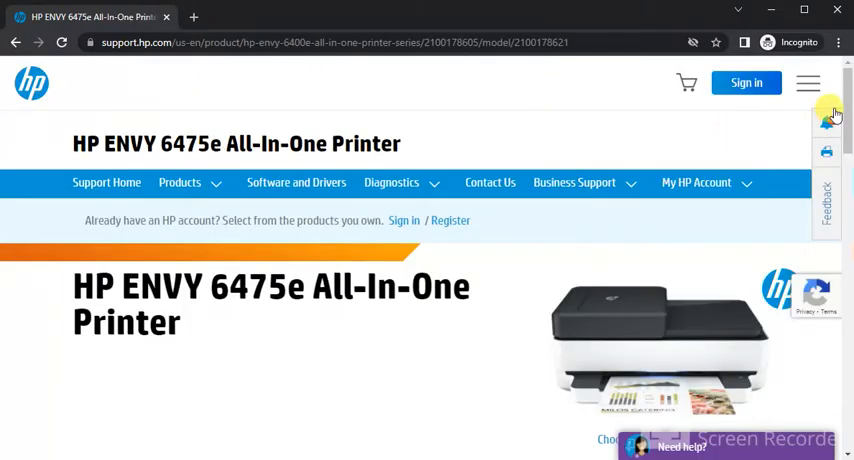
# Scroll the HP ENVY 6475e product page down to its Troubleshooting section
pyautogui.scroll(-3)
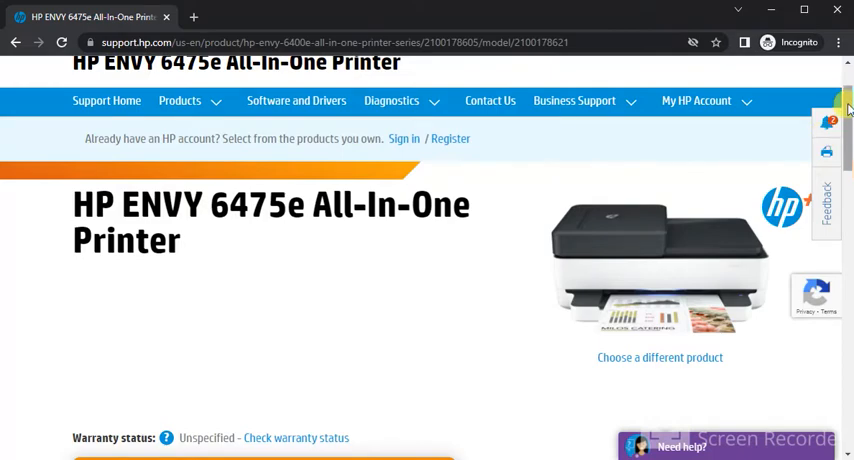
pyautogui.scroll(-3)
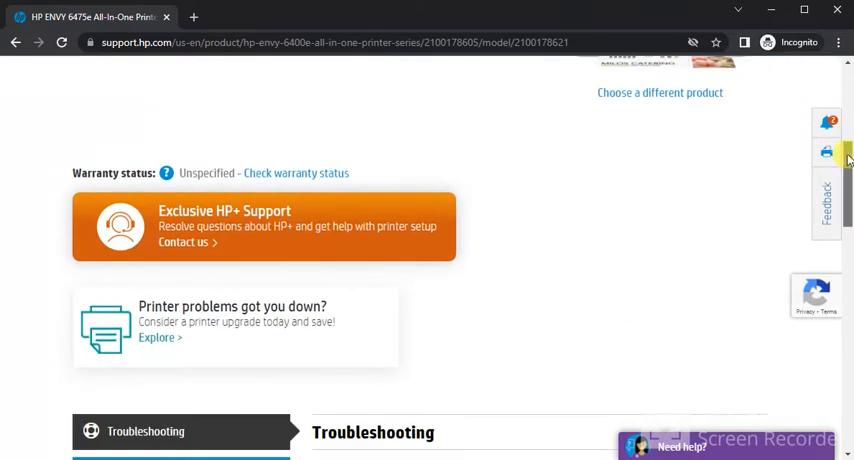
pyautogui.scroll(-3)
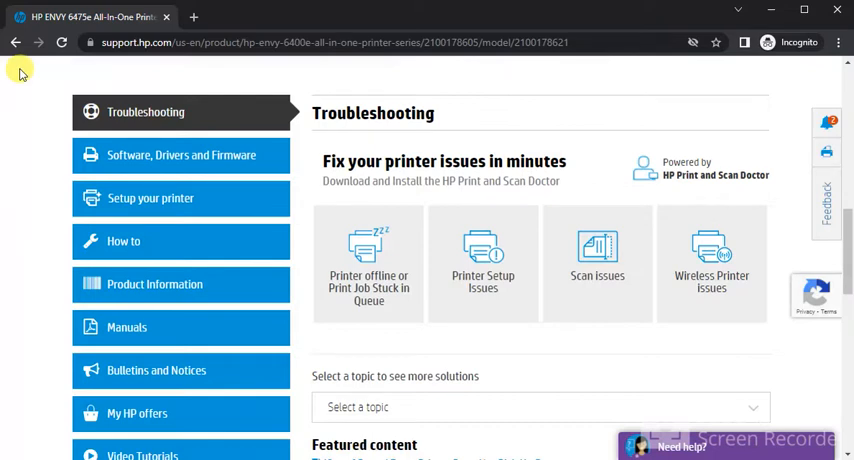
pyautogui.moveTo(31, 187)
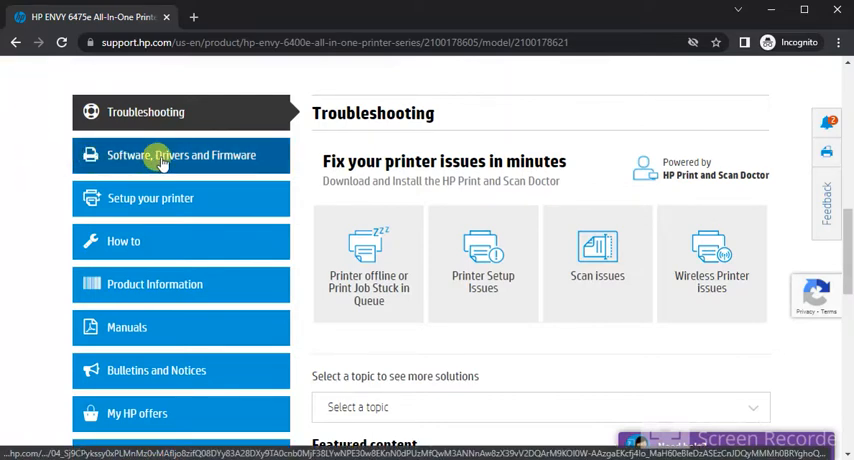
# Open Software, Drivers and Firmware results for the printer and collapse the Installation Software group
pyautogui.click(180, 155)
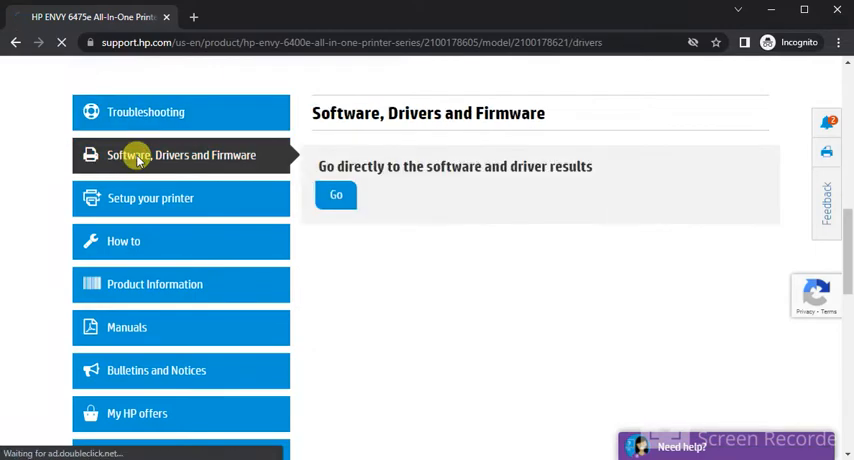
pyautogui.click(336, 195)
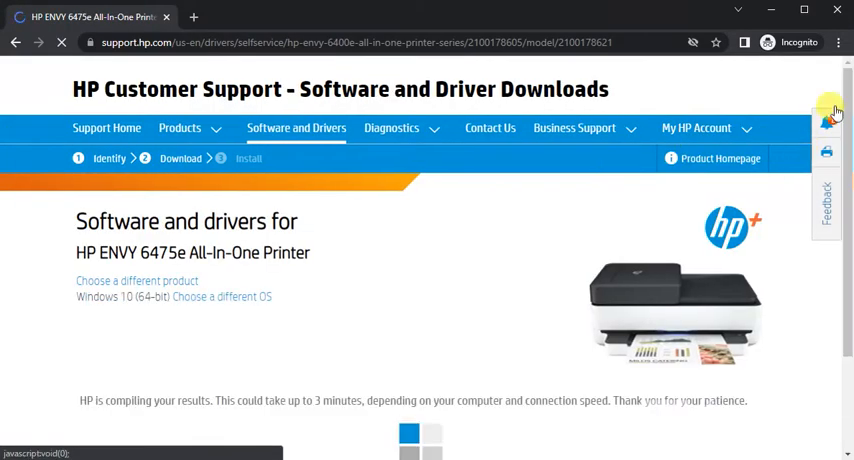
pyautogui.scroll(-3)
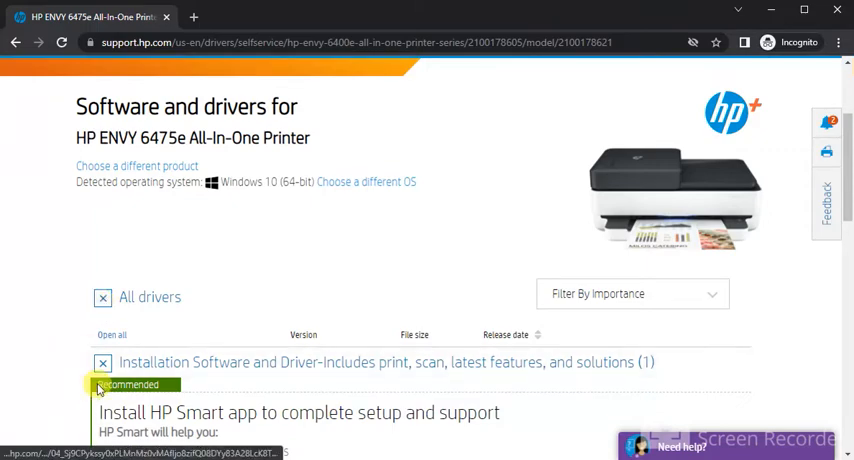
pyautogui.click(102, 362)
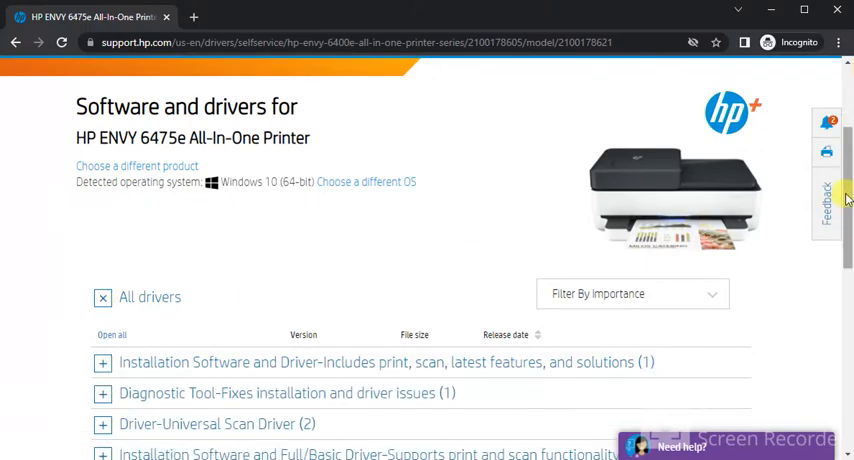
pyautogui.scroll(-3)
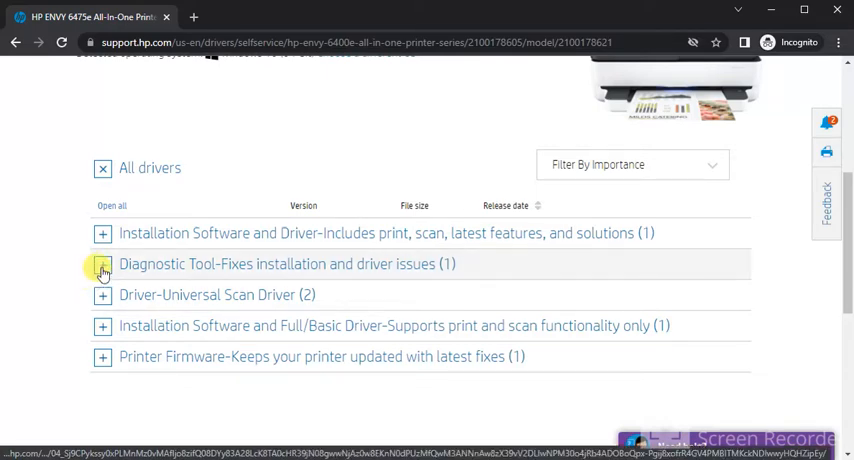
# Expand Diagnostic Tool and HP Print and Scan Doctor for Windows, then download it
pyautogui.click(102, 264)
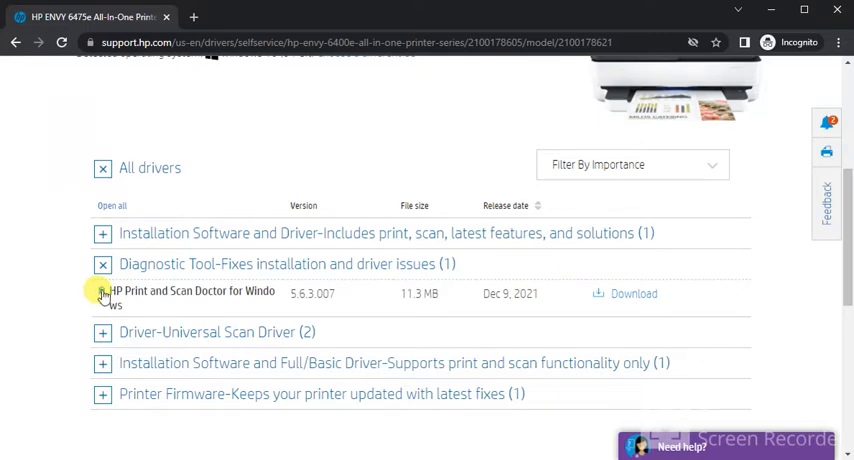
pyautogui.click(102, 291)
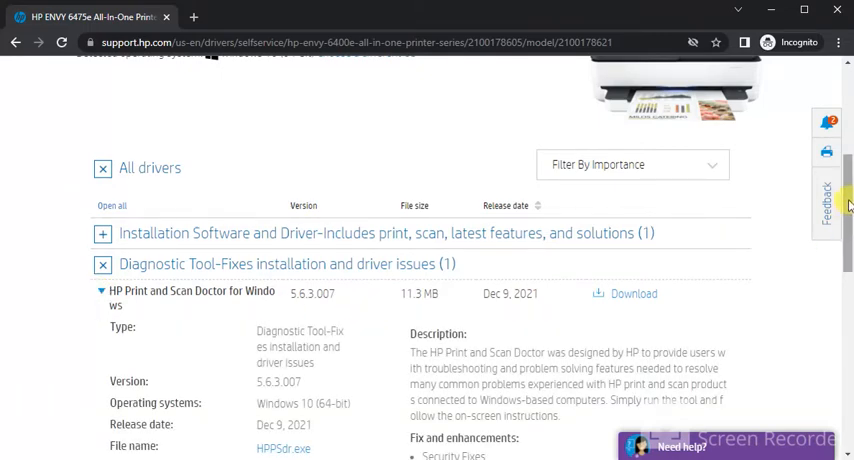
pyautogui.scroll(-3)
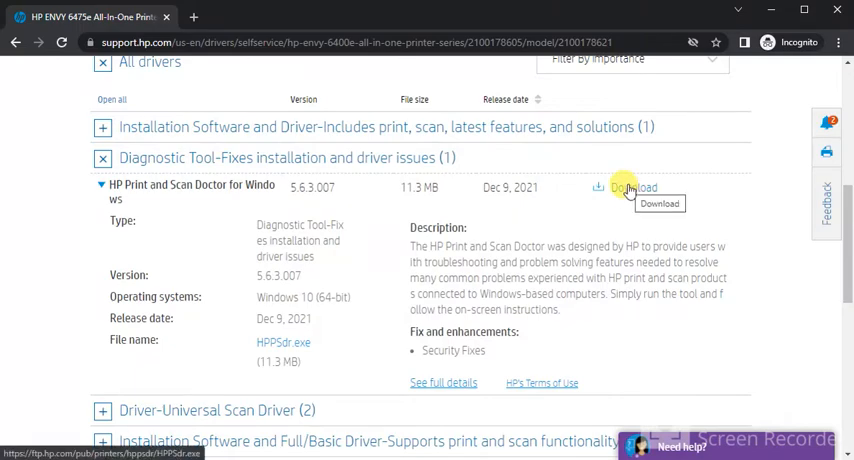
pyautogui.click(633, 187)
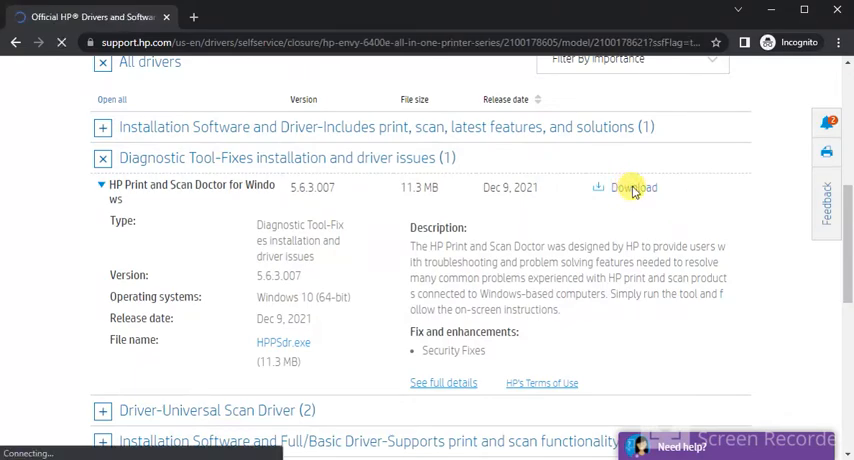
# Open the downloading HPPSdr.exe file from the install instructions page
pyautogui.click(624, 187)
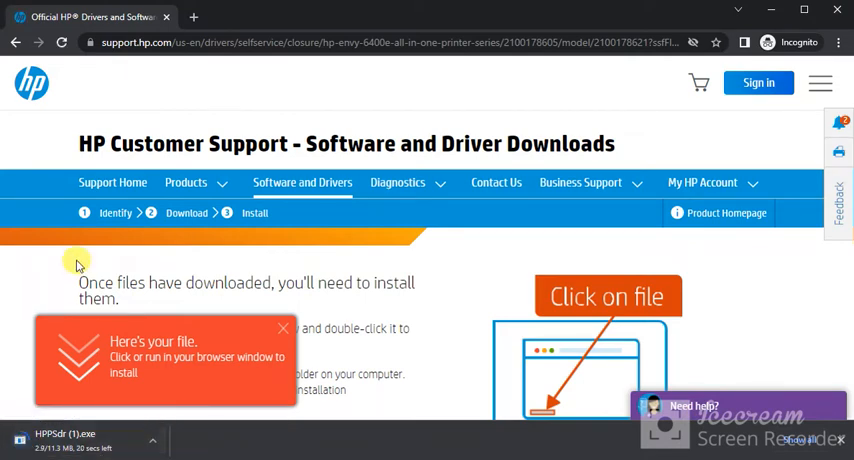
pyautogui.moveTo(54, 269)
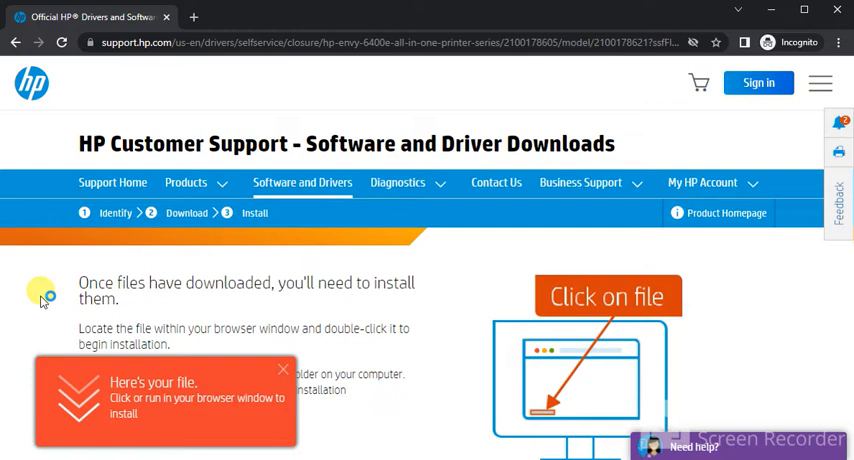
pyautogui.moveTo(42, 295)
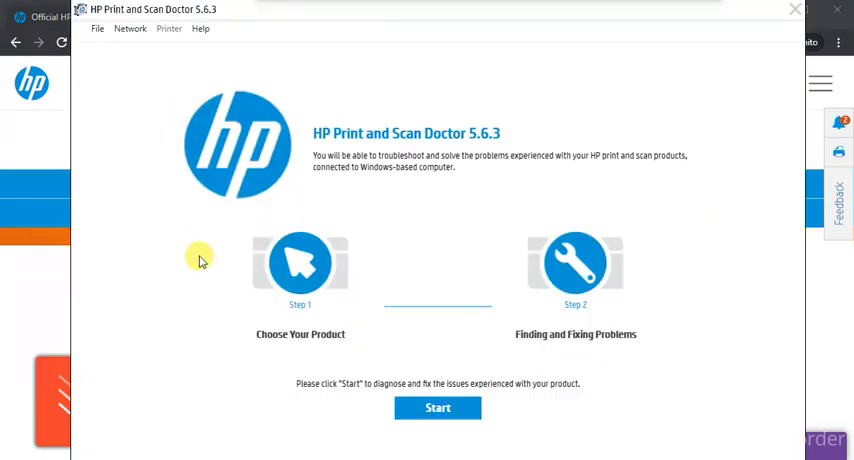
pyautogui.moveTo(303, 305)
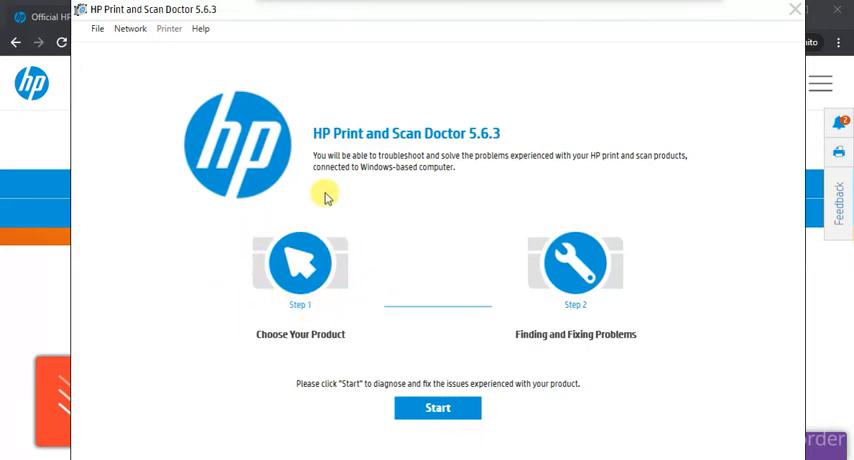
pyautogui.moveTo(340, 307)
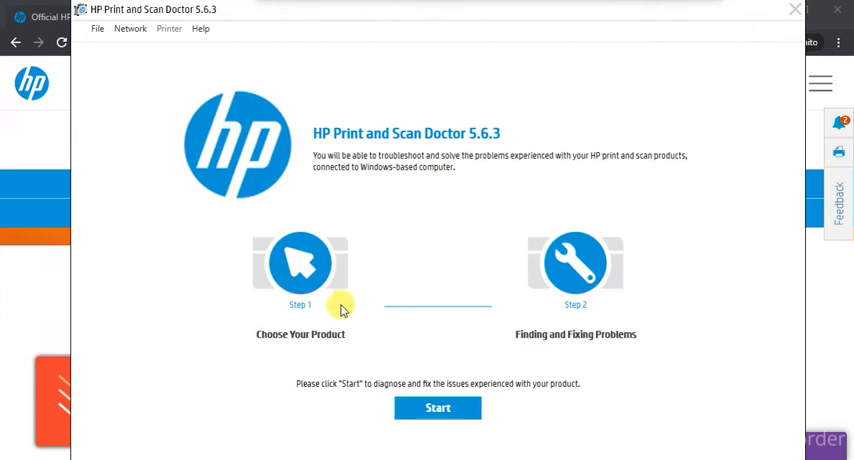
pyautogui.moveTo(562, 306)
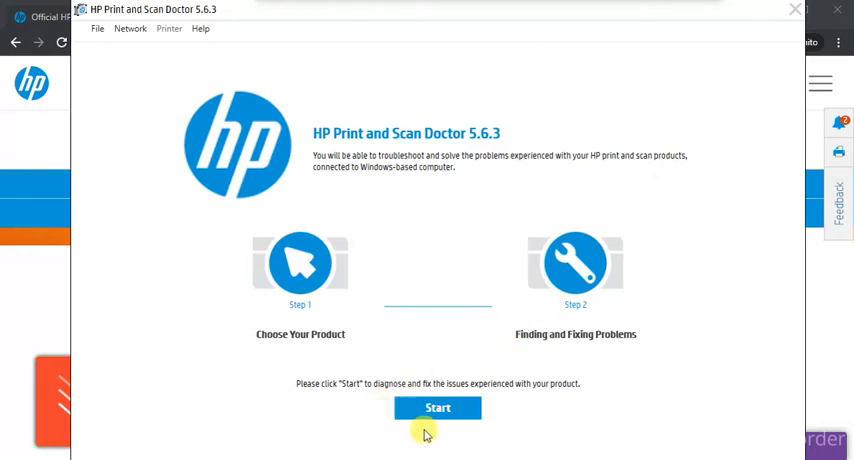
pyautogui.moveTo(362, 378)
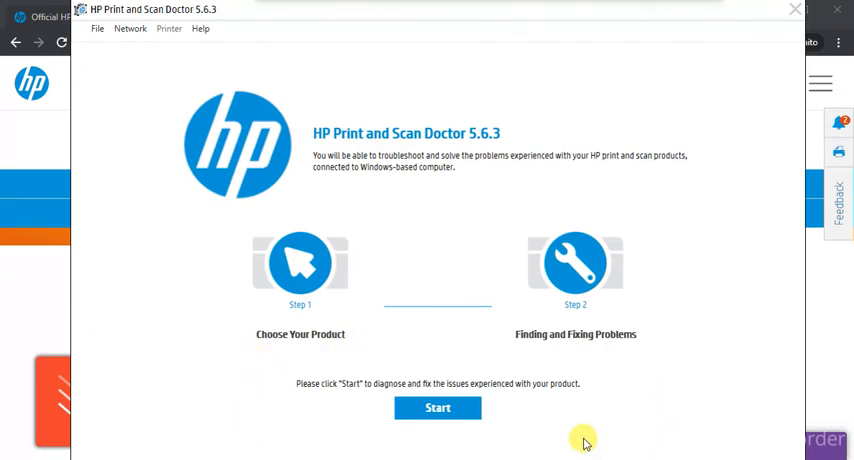
pyautogui.moveTo(647, 421)
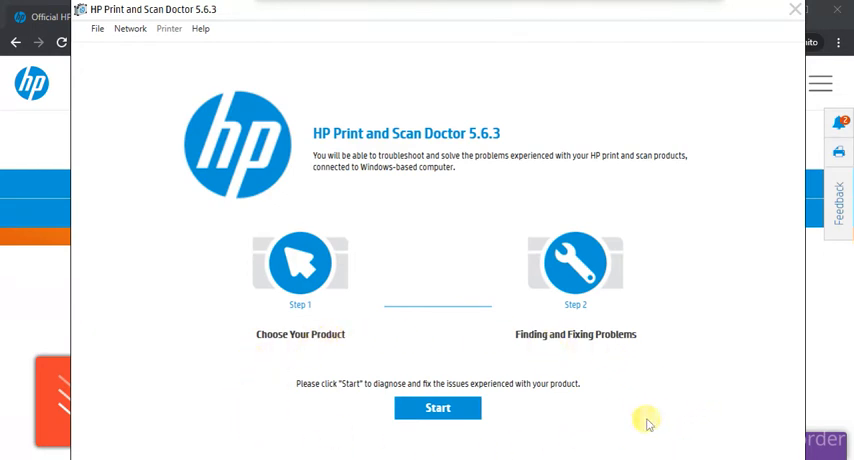
pyautogui.moveTo(290, 348)
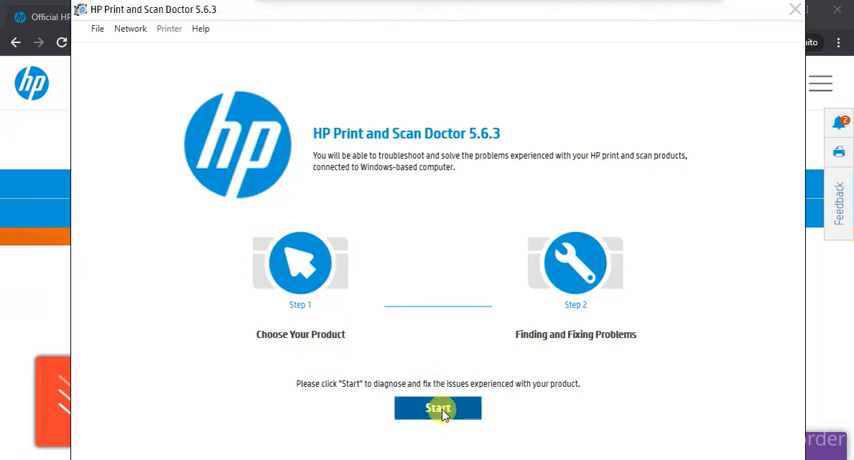
# Start HP Print and Scan Doctor from its welcome screen to reach Step 1, Choose Your Product
pyautogui.click(438, 409)
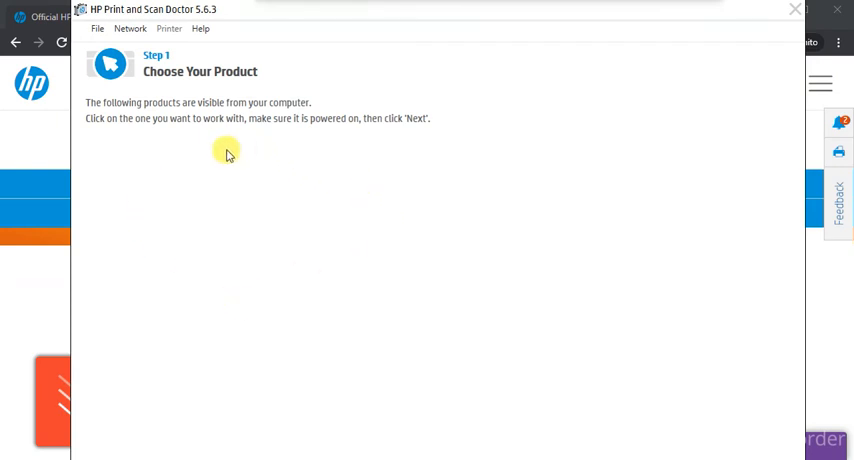
pyautogui.moveTo(266, 160)
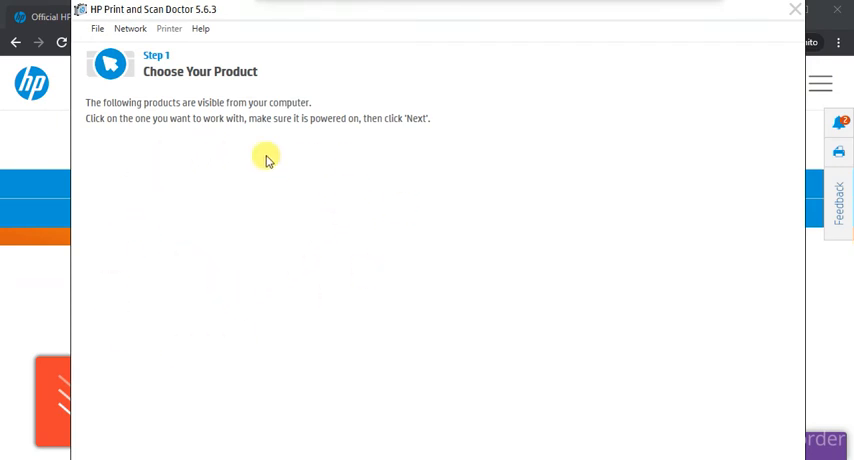
pyautogui.moveTo(169, 143)
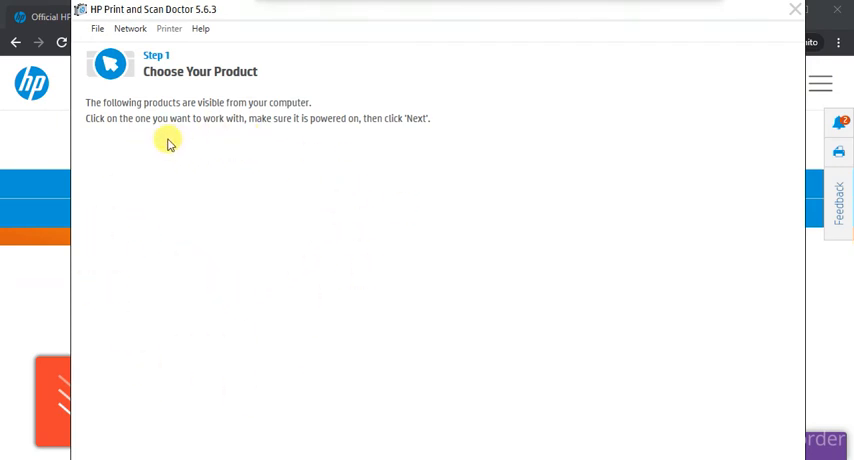
pyautogui.moveTo(175, 171)
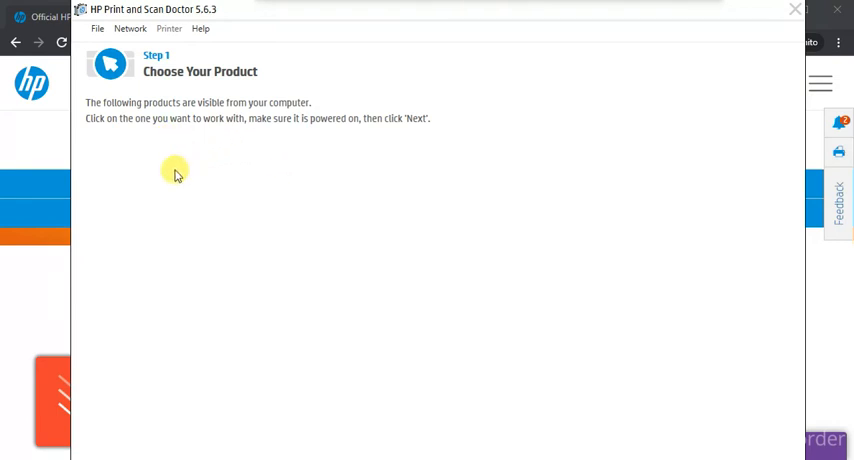
pyautogui.moveTo(207, 145)
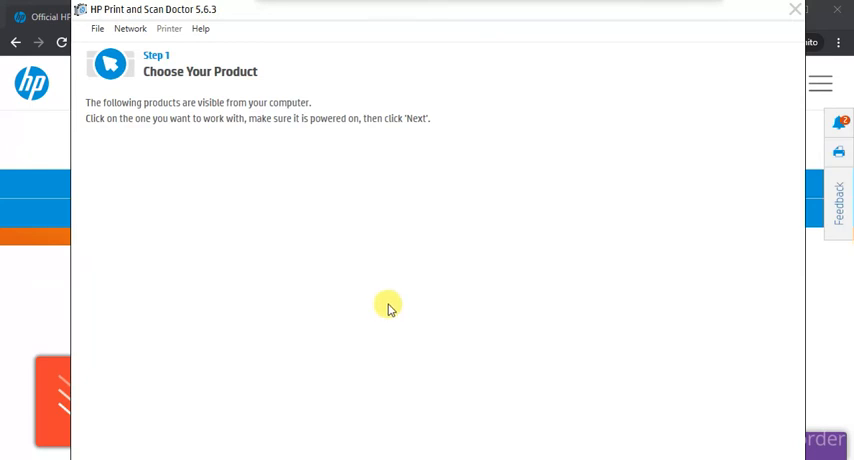
pyautogui.moveTo(240, 185)
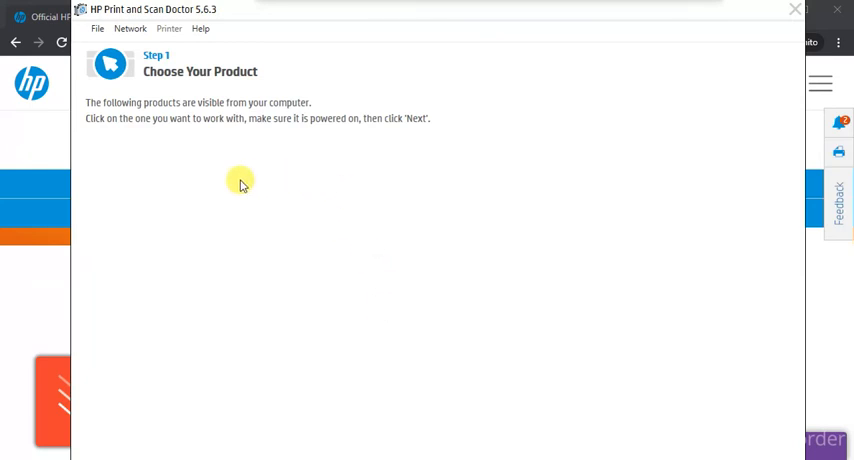